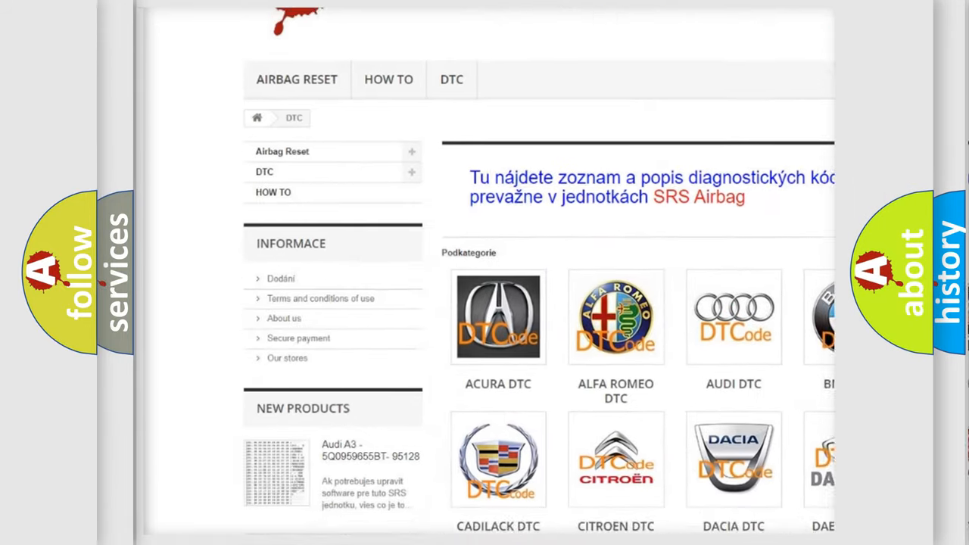
scroll(down, 3)
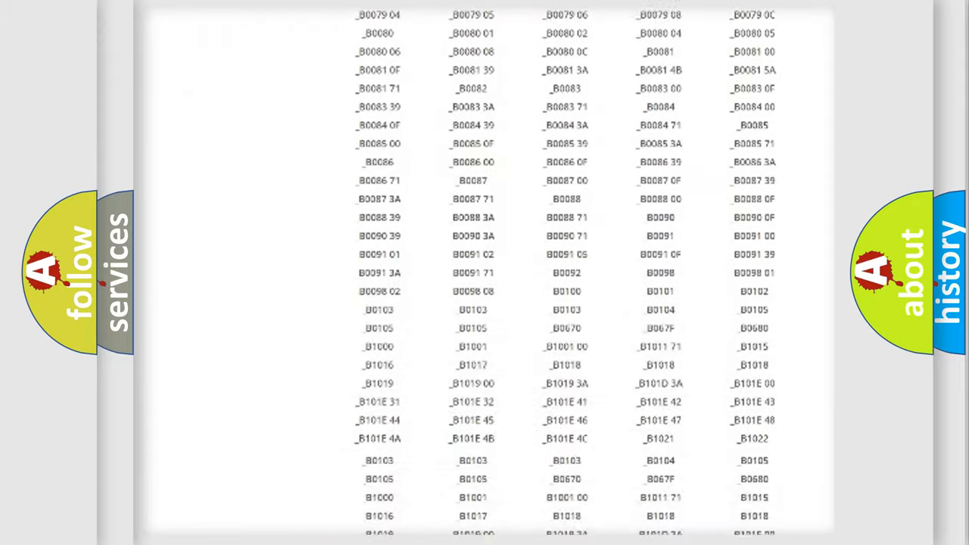
scroll(up, 3)
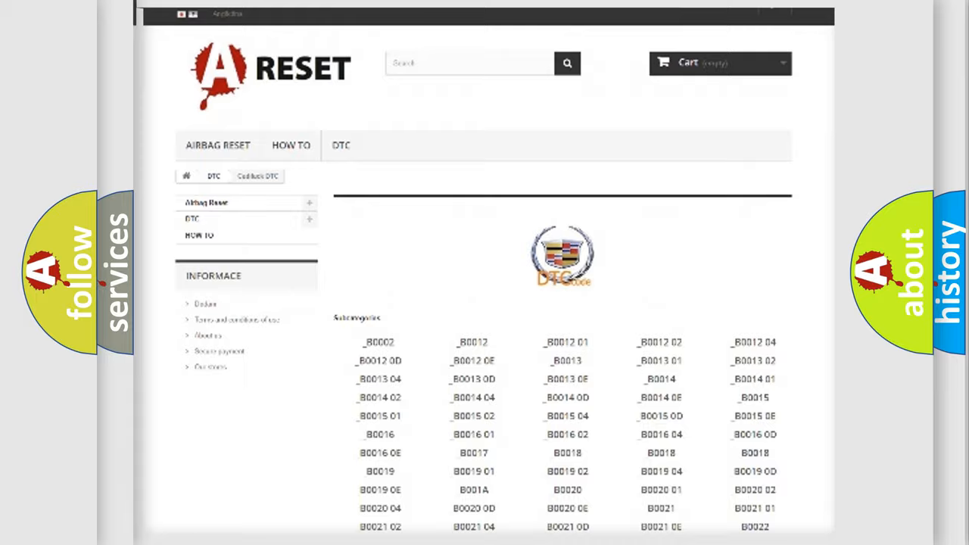